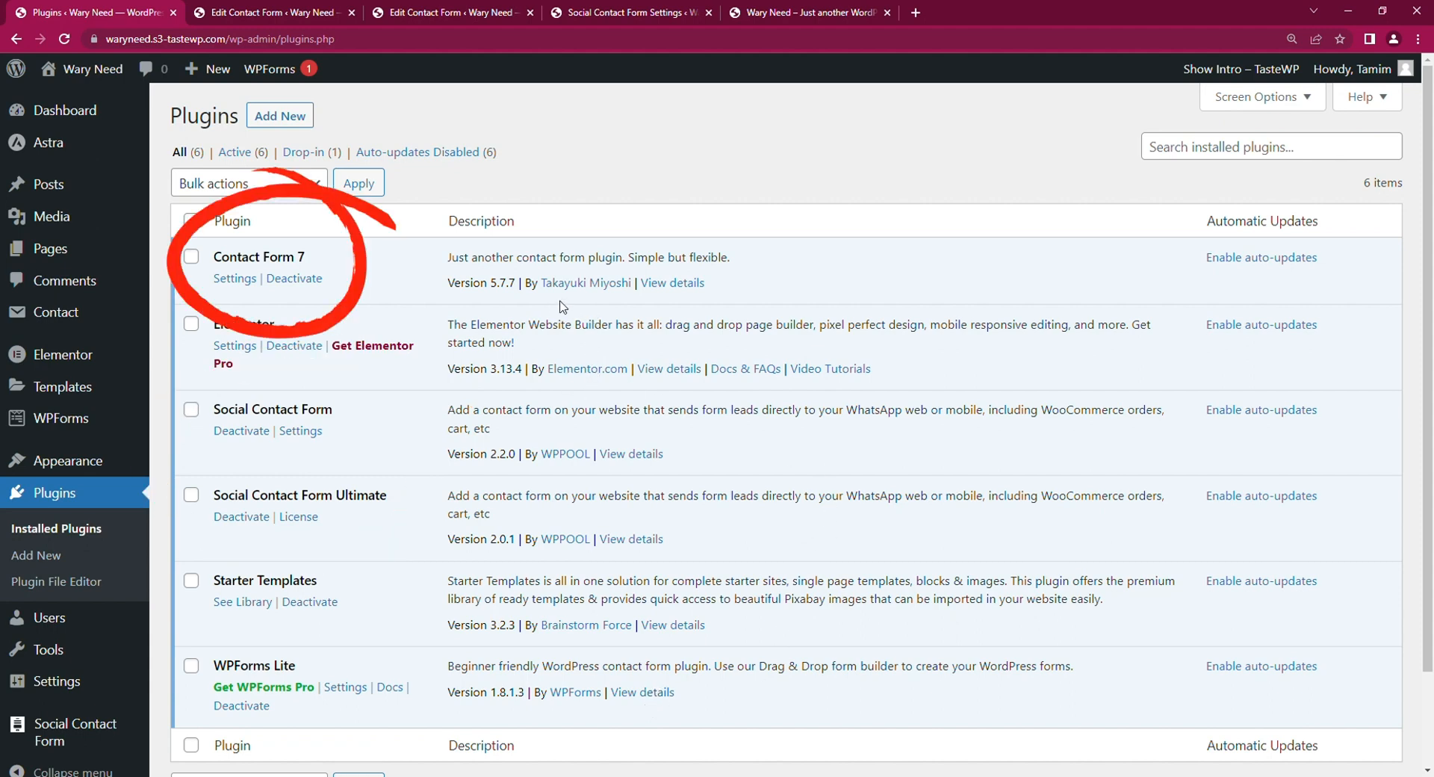
pyautogui.moveTo(551, 463)
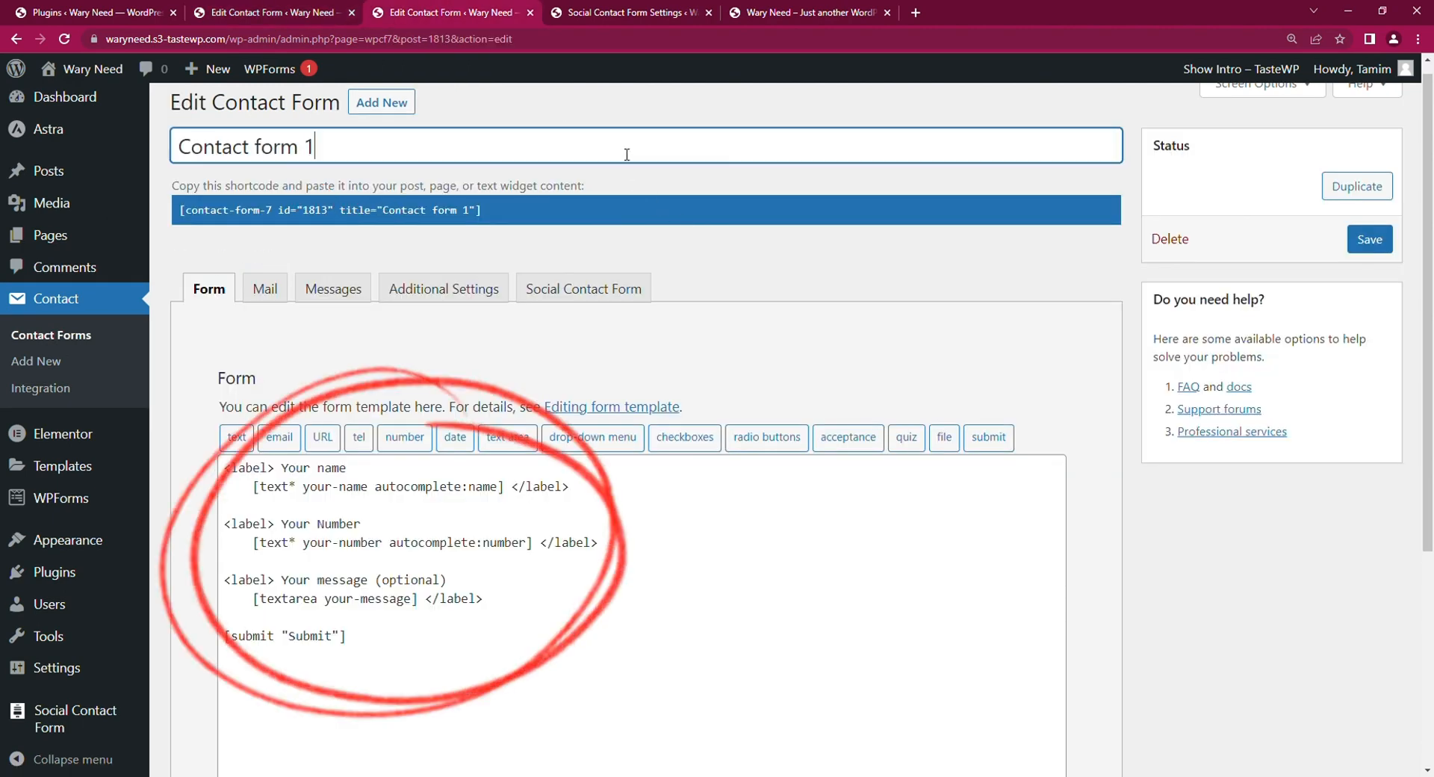
# Step: Open Contact form 1's Social Contact Form tab for WhatsApp integration settings
pyautogui.click(583, 289)
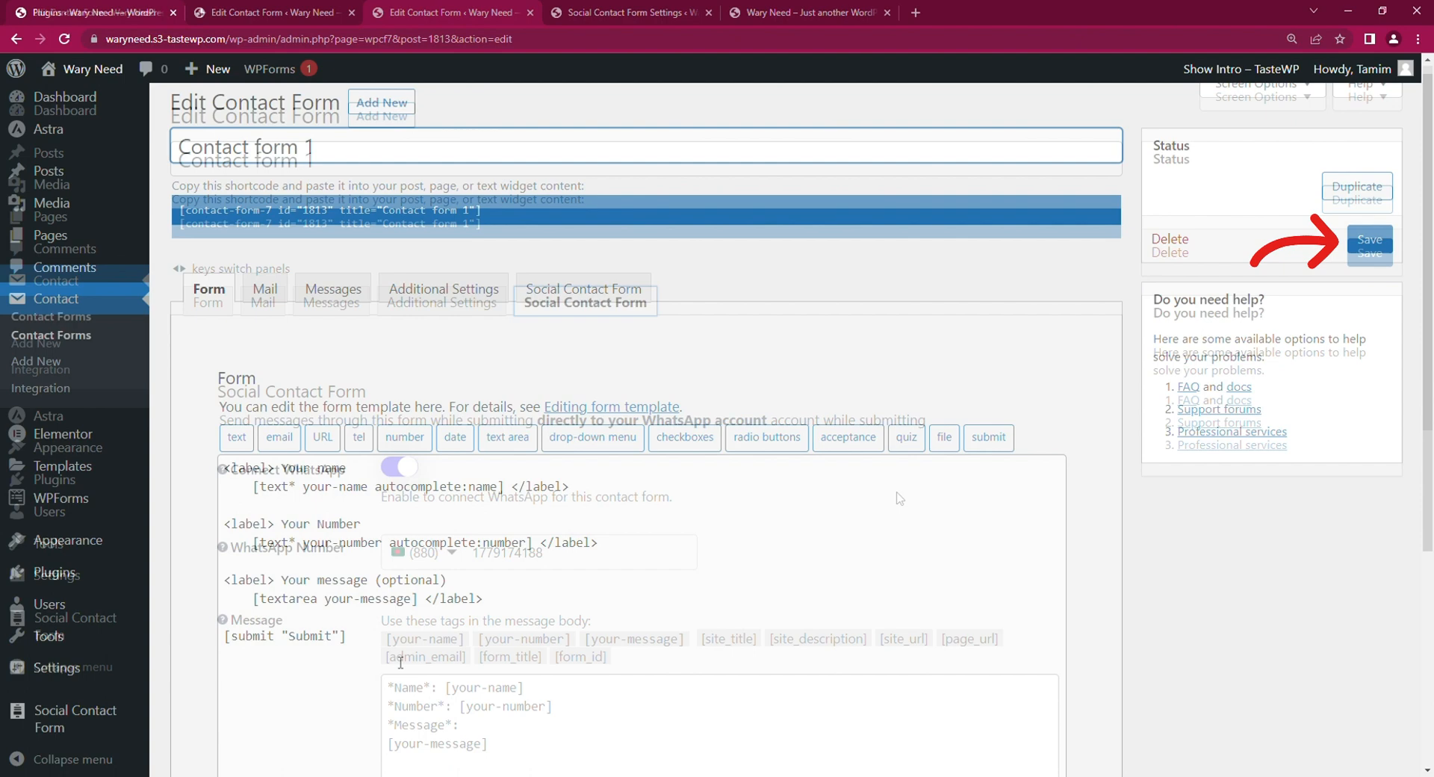
# Step: Save Contact form 1 with WhatsApp sending enabled and review the settings below
pyautogui.click(584, 302)
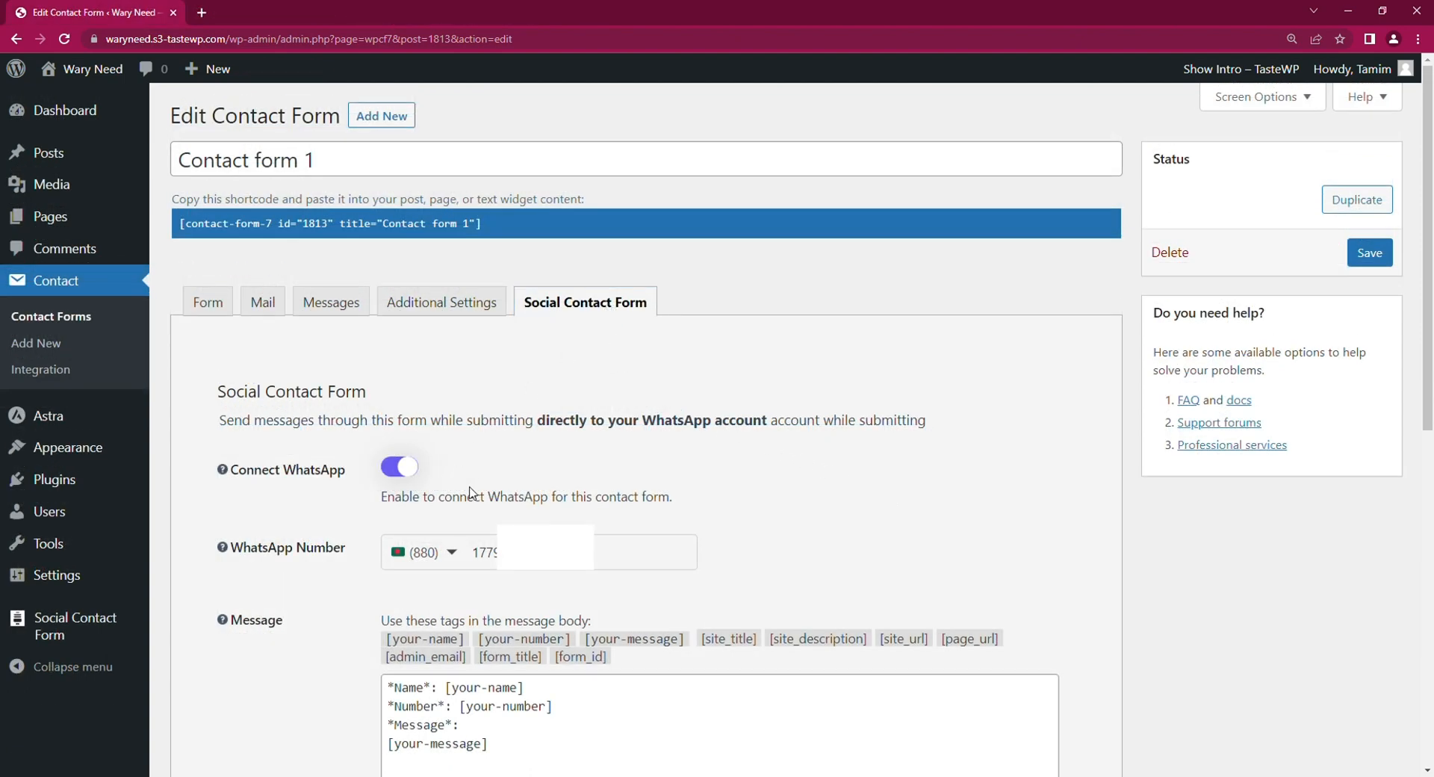
pyautogui.scroll(-3)
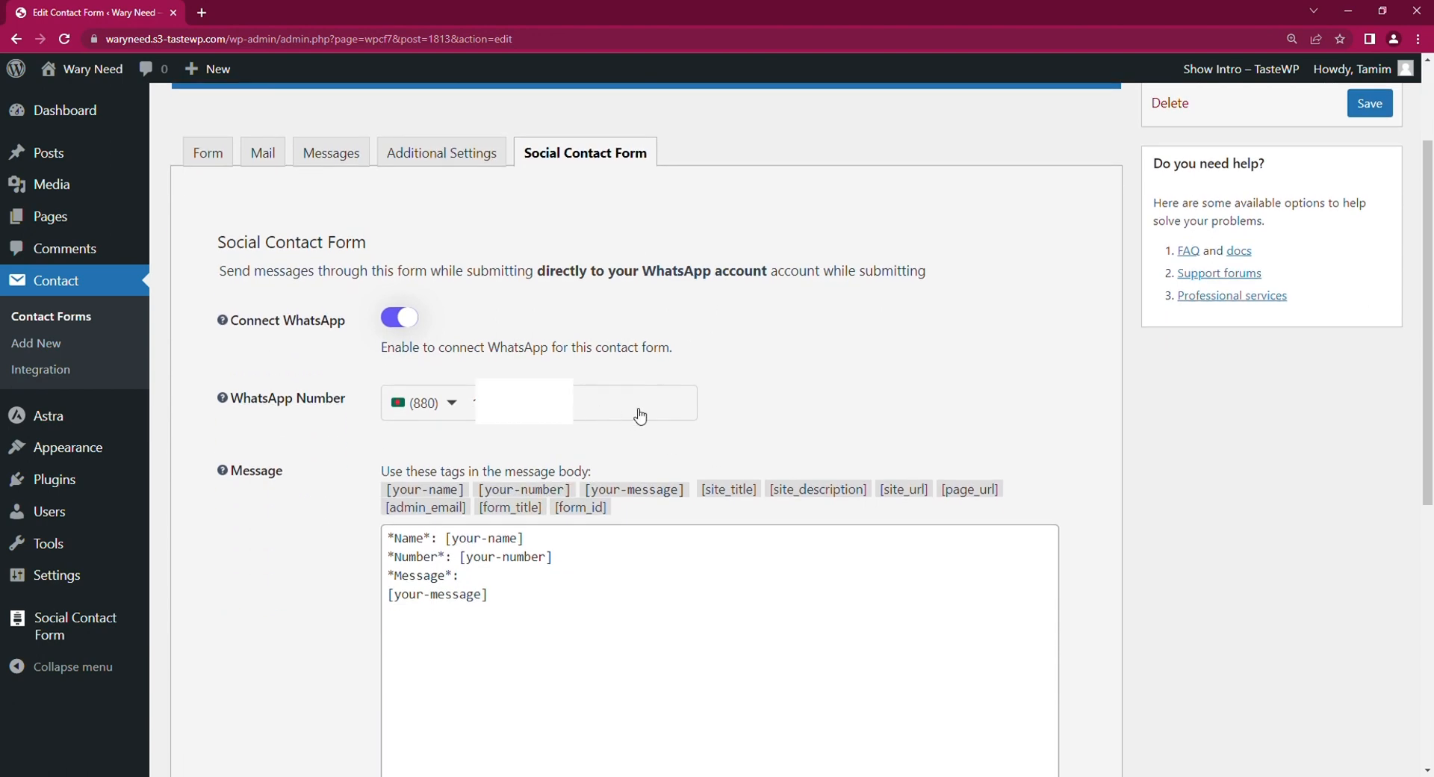
pyautogui.scroll(-3)
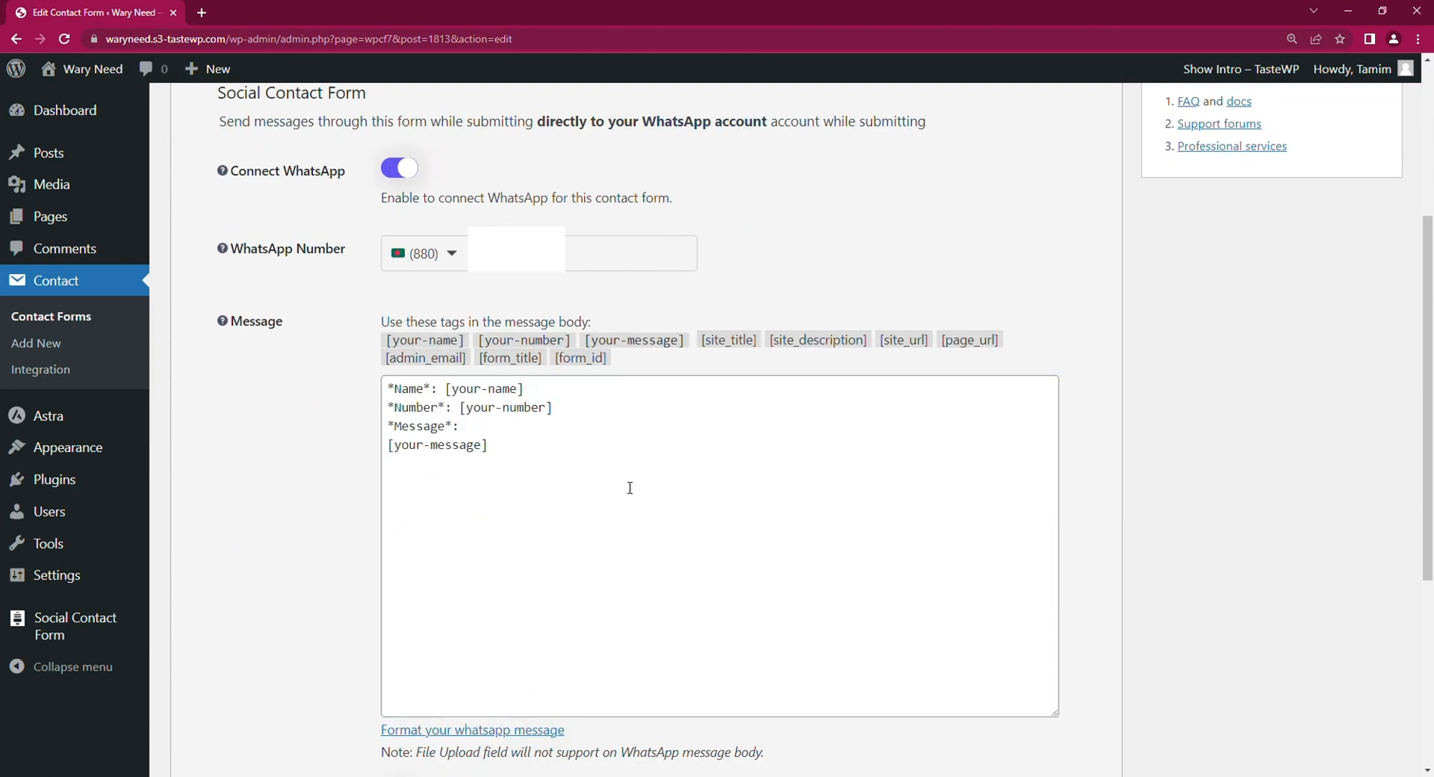
pyautogui.scroll(-3)
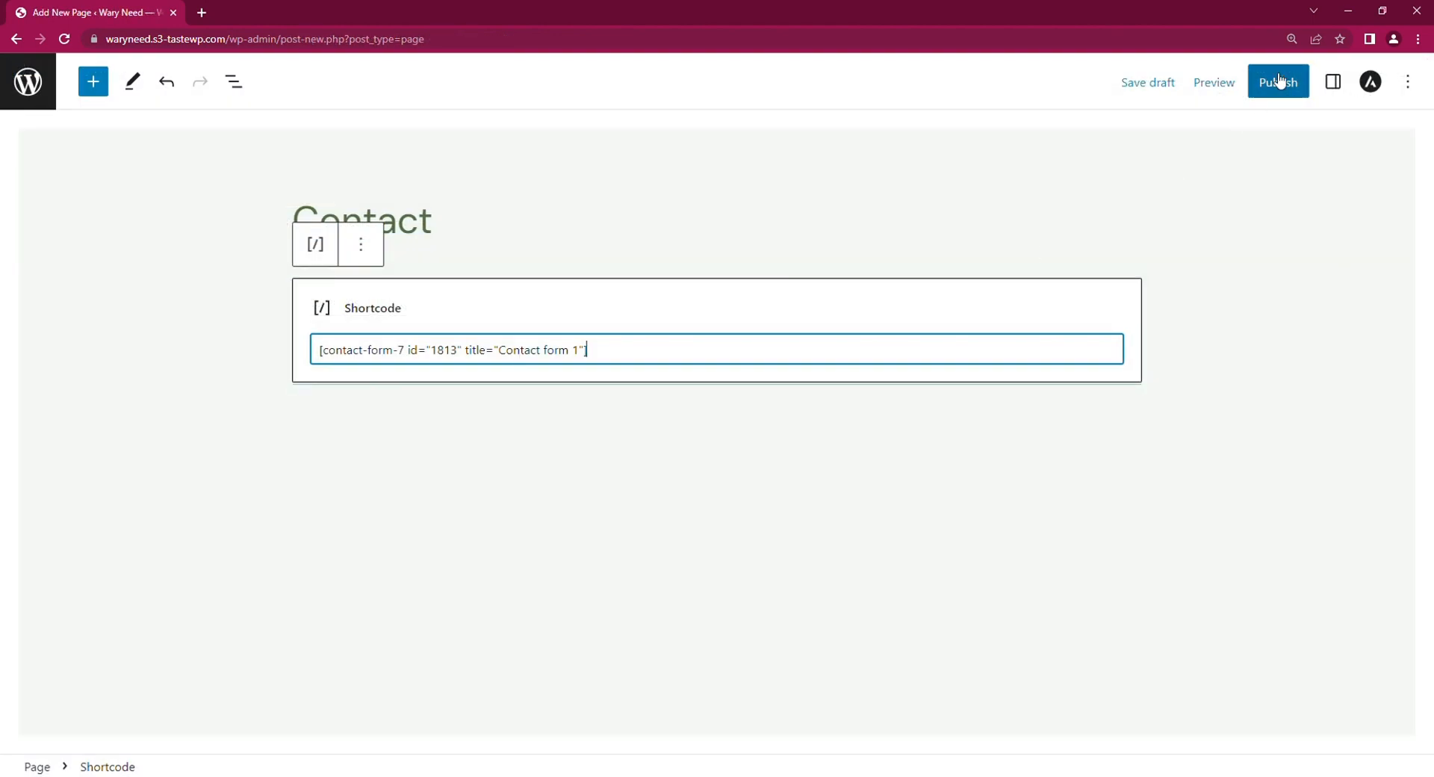
# Step: Publish the Contact page containing the form's shortcode and view it
pyautogui.click(1278, 82)
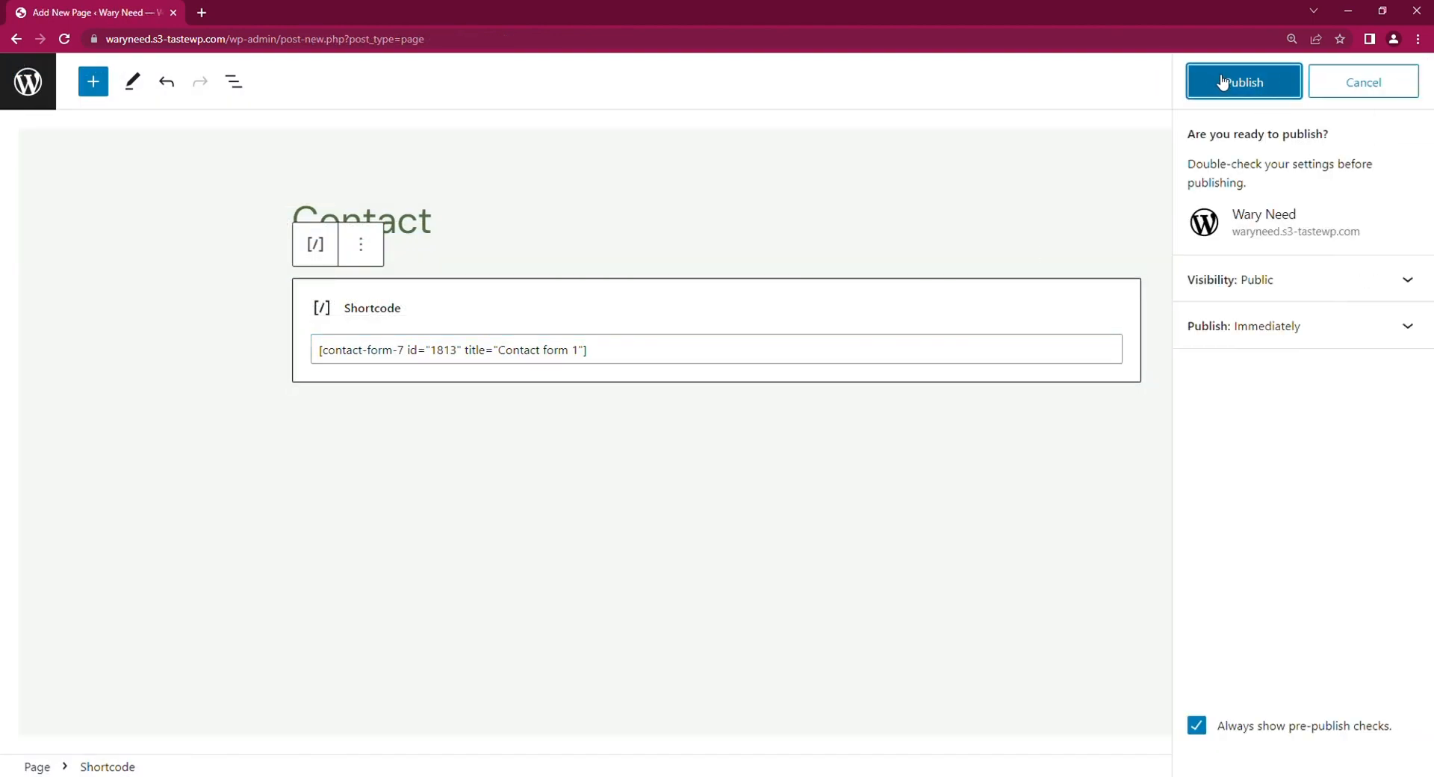
pyautogui.click(1244, 81)
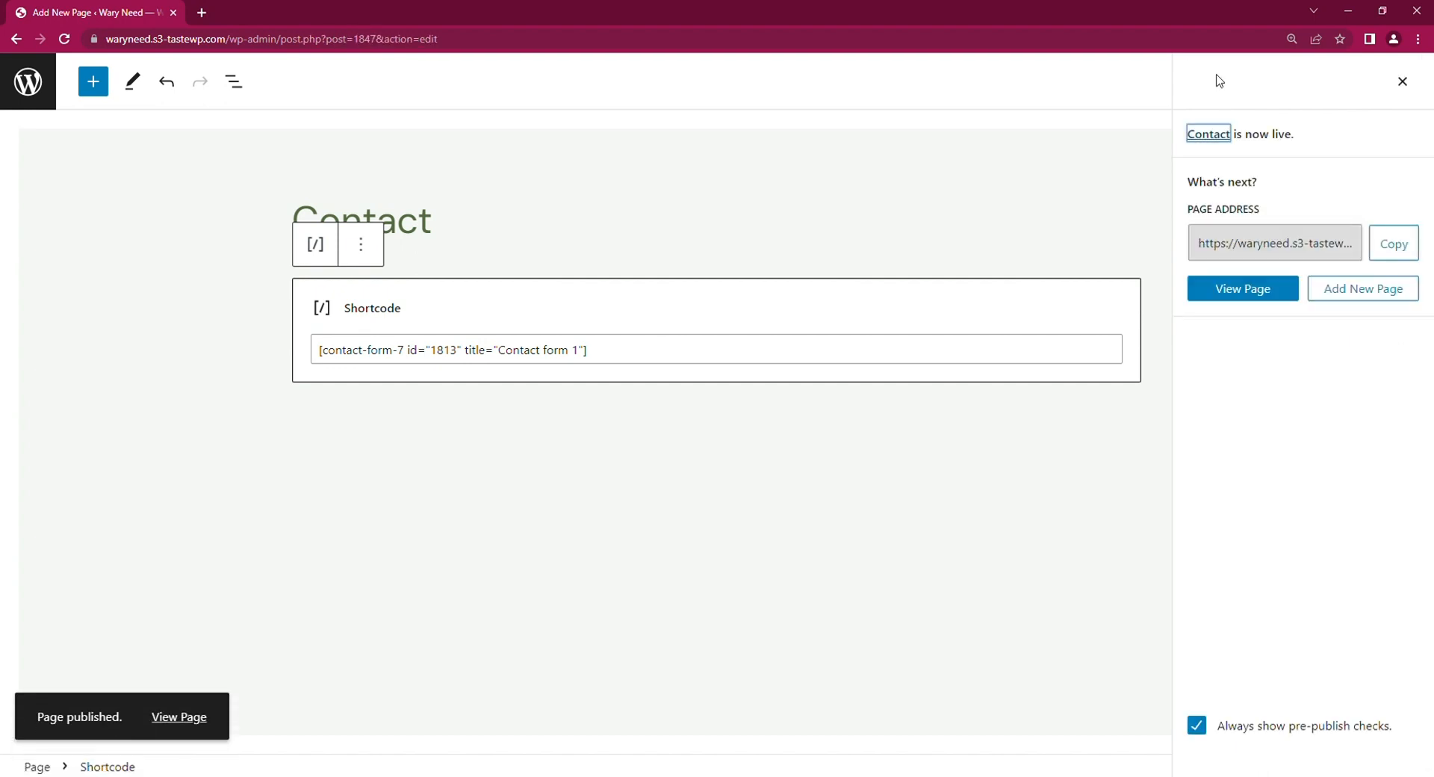
pyautogui.click(1243, 289)
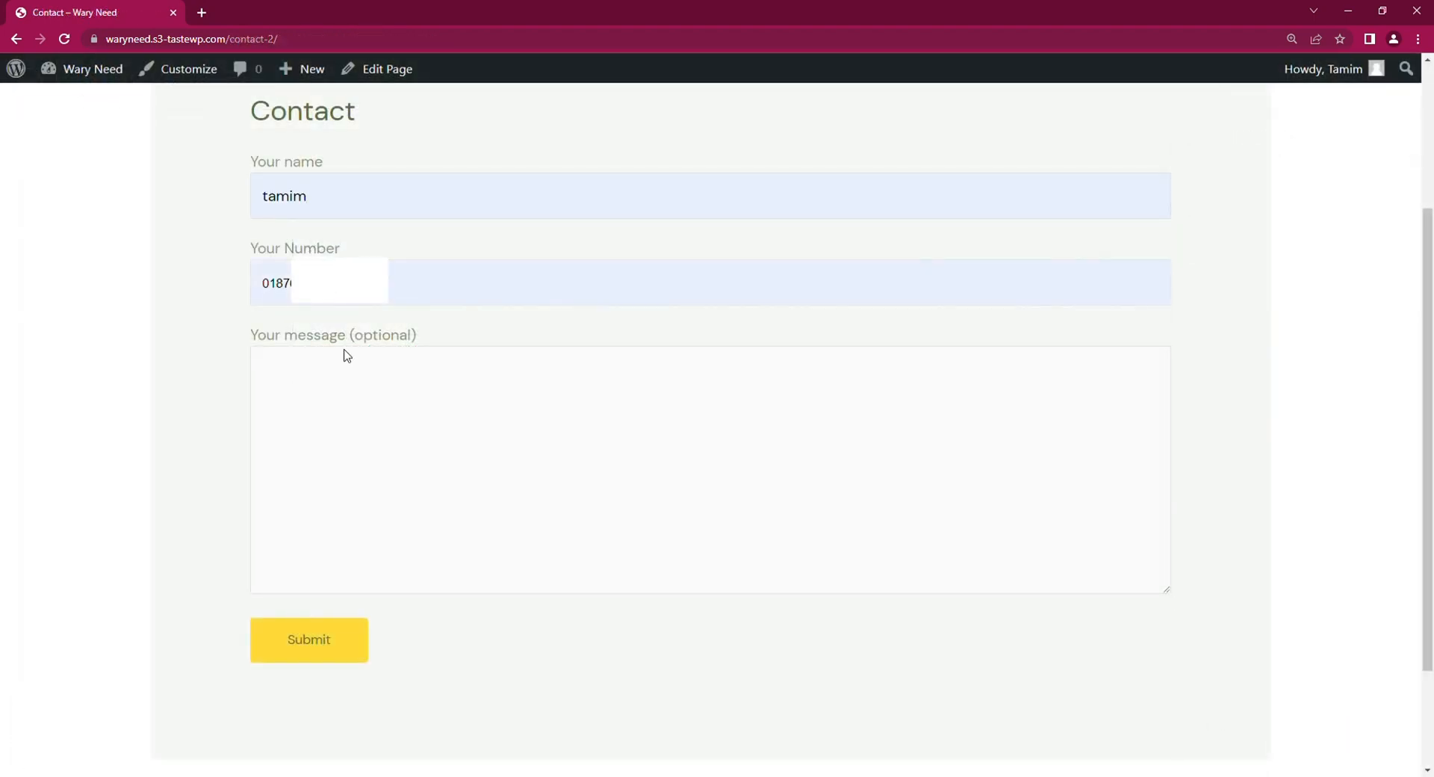
# Step: Submit a test entry with message 'hello' and send it via WhatsApp Web
pyautogui.write('hello')
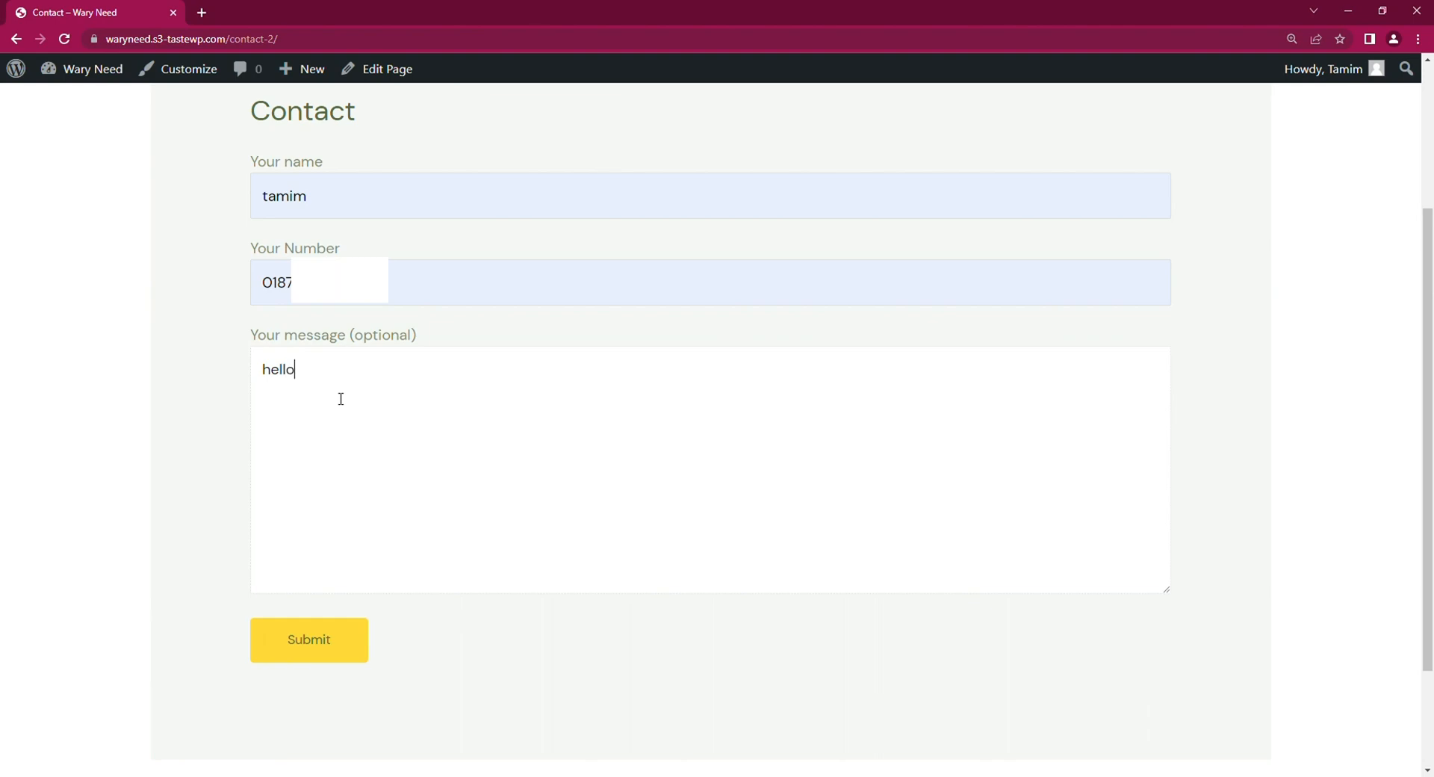
pyautogui.click(309, 638)
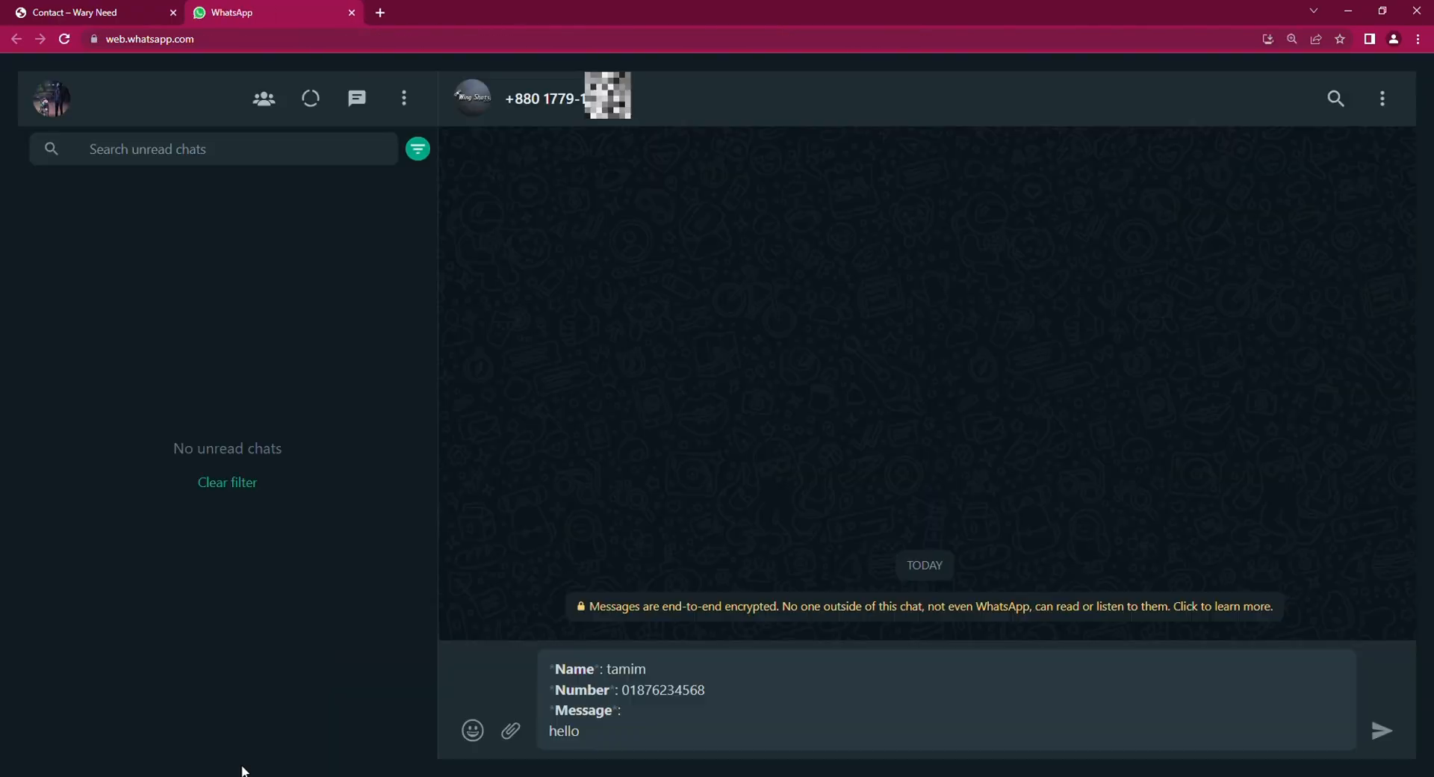
pyautogui.click(1382, 731)
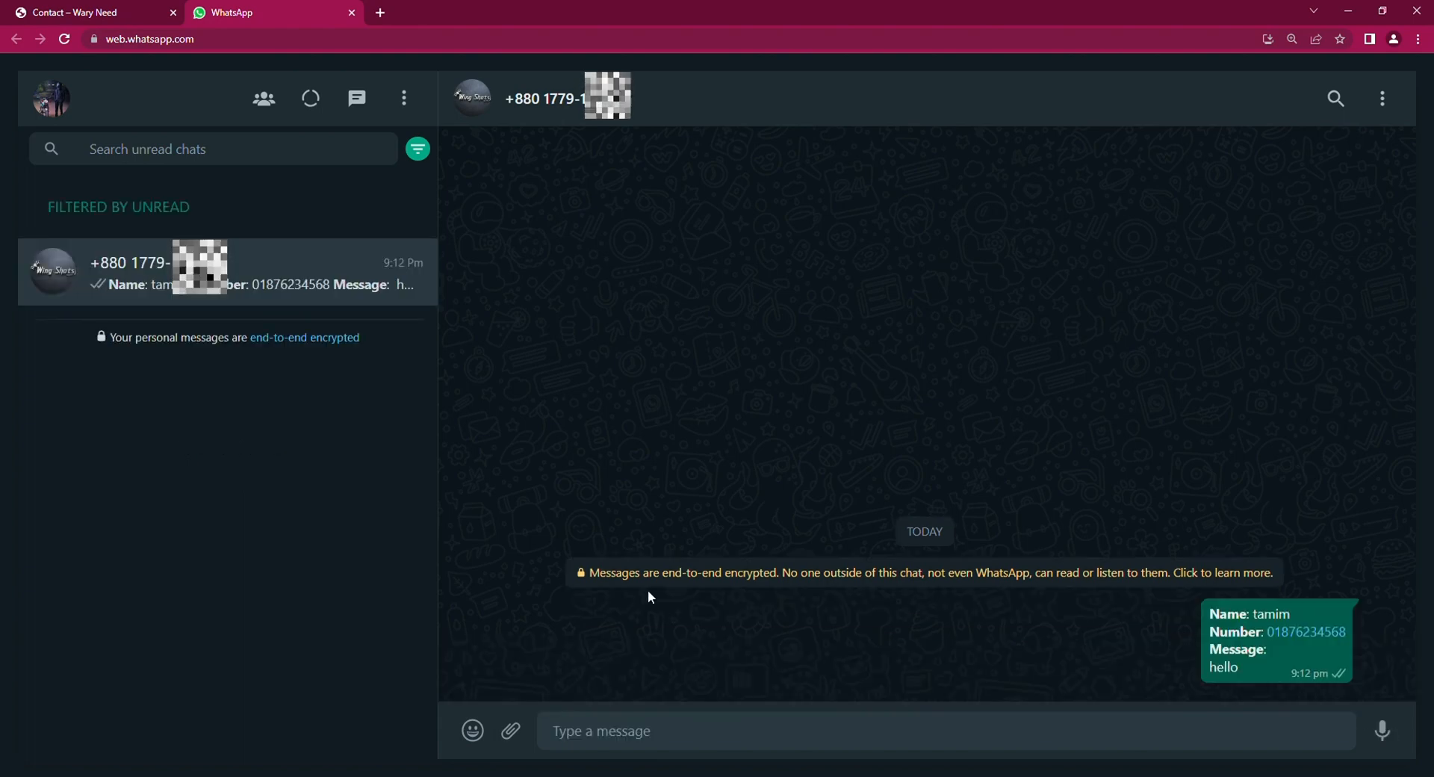